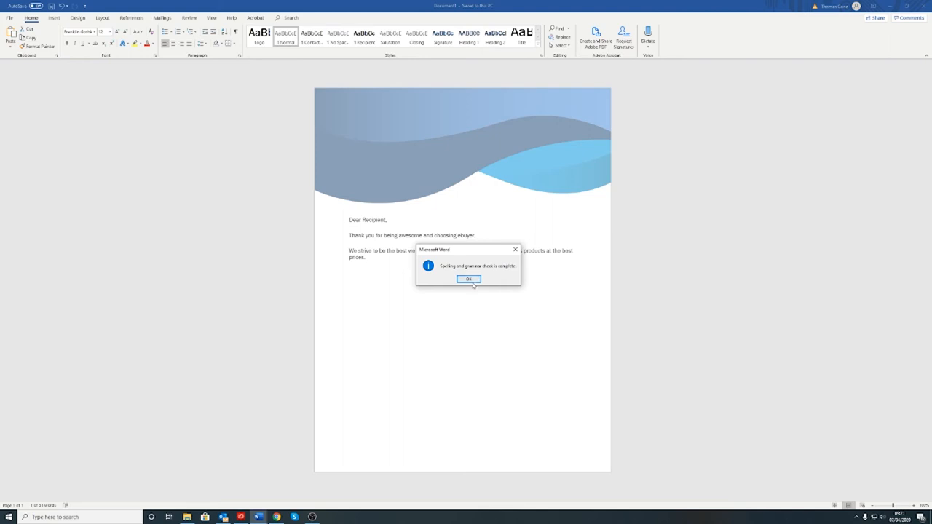
Acknowledge Word's 'spelling and grammar check is complete' message with OK
left_click(469, 279)
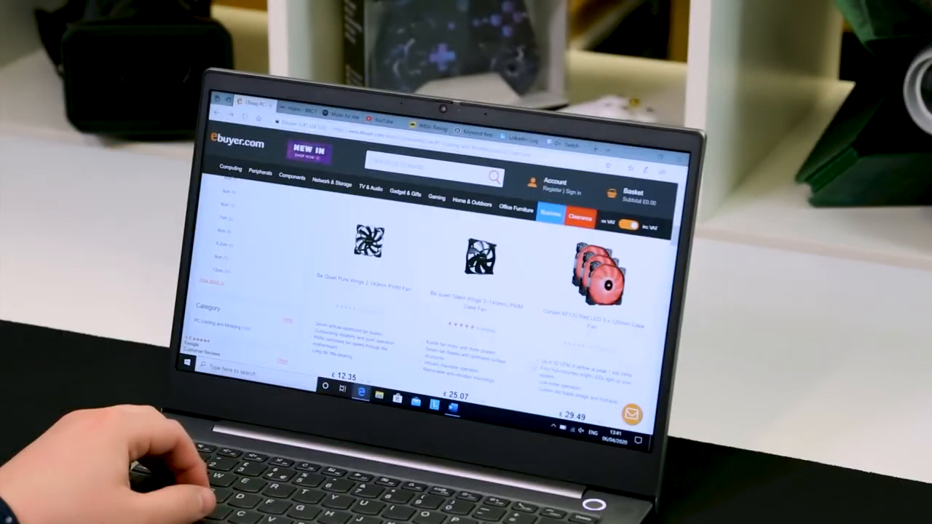
Scroll down the ebuyer.com pro graphics cards results to see more listings
scroll("down", 3)
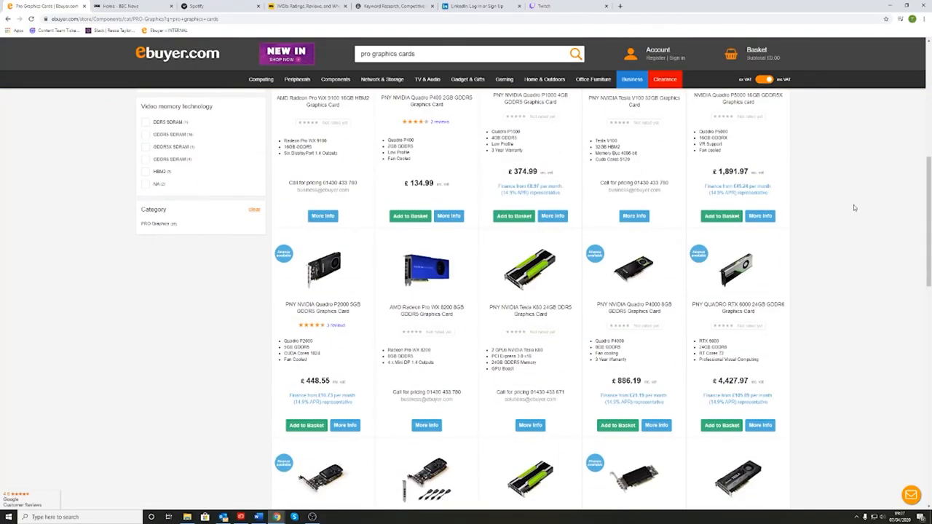
scroll("down", 3)
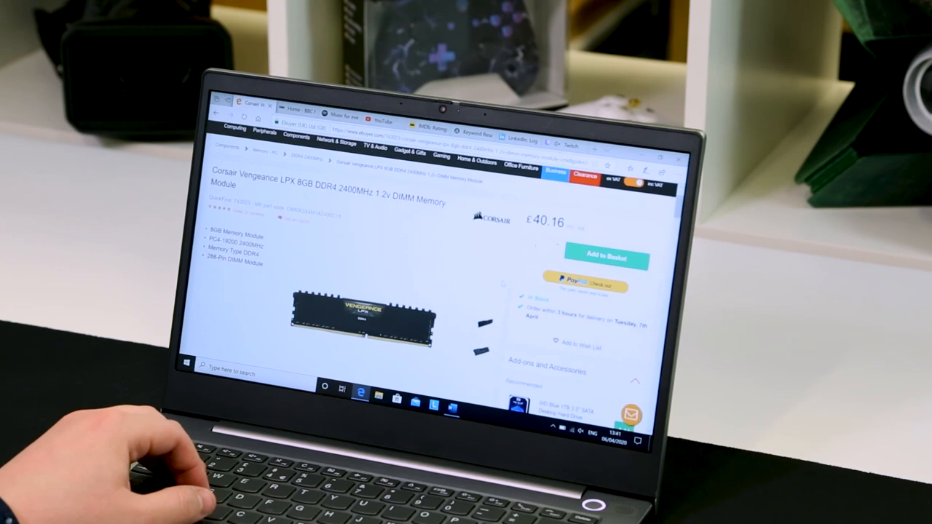
Scroll down the Corsair Vengeance LPX 8GB page to show the payment methods
scroll("down", 3)
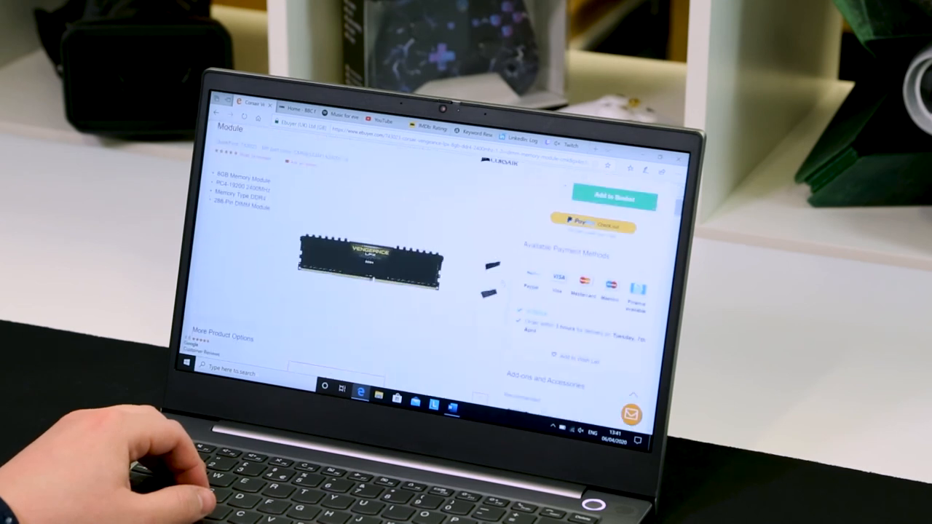